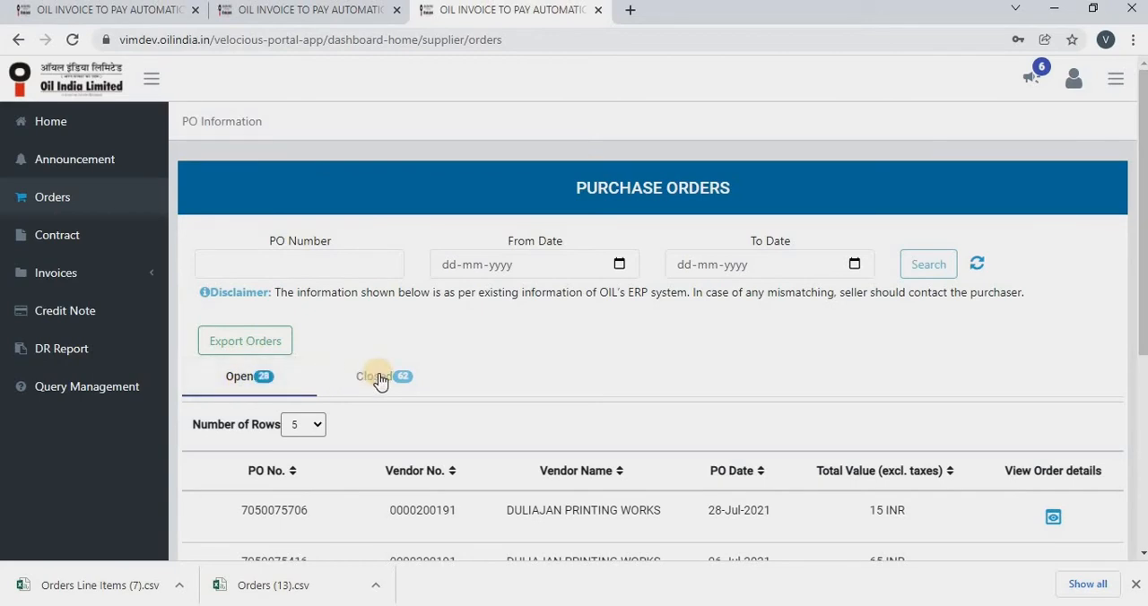
- Toggle from Closed to Open and back to Closed, listing the 62 closed orders
click(374, 375)
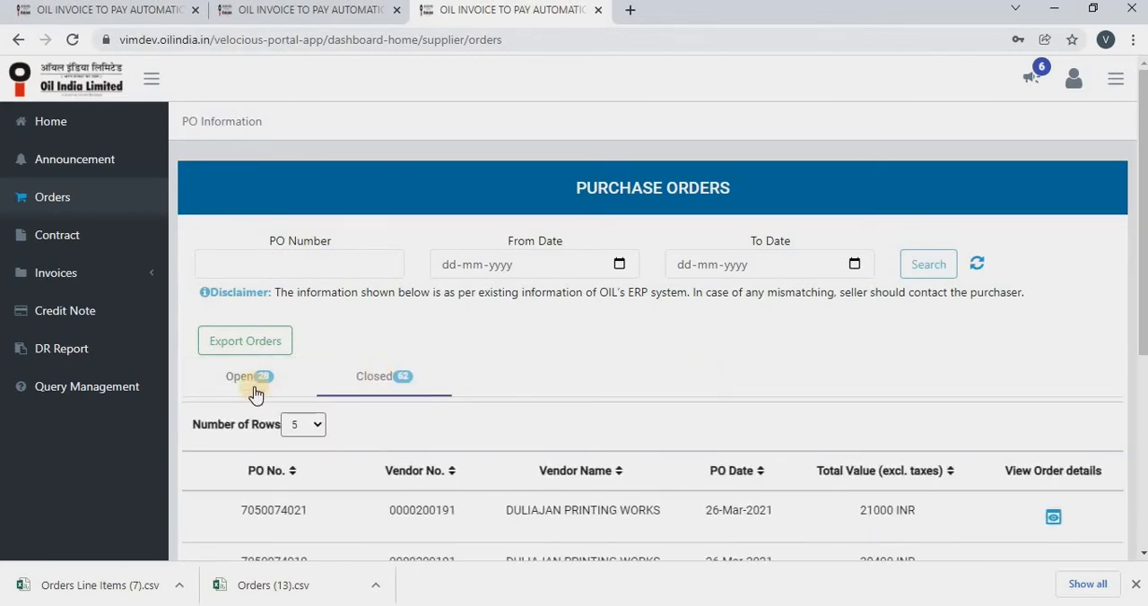
click(239, 376)
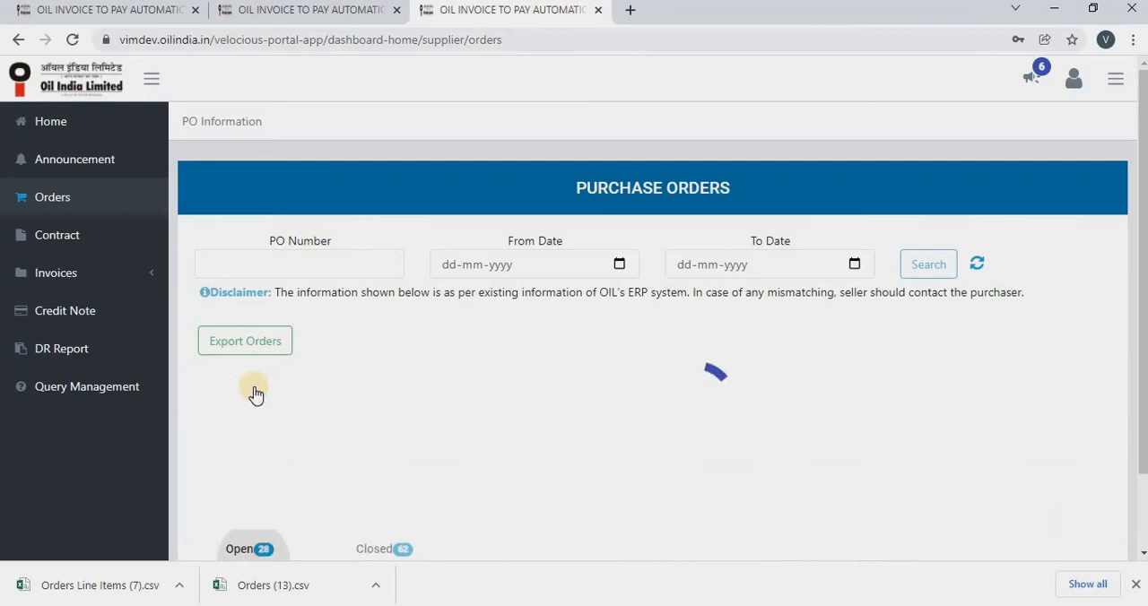
click(239, 377)
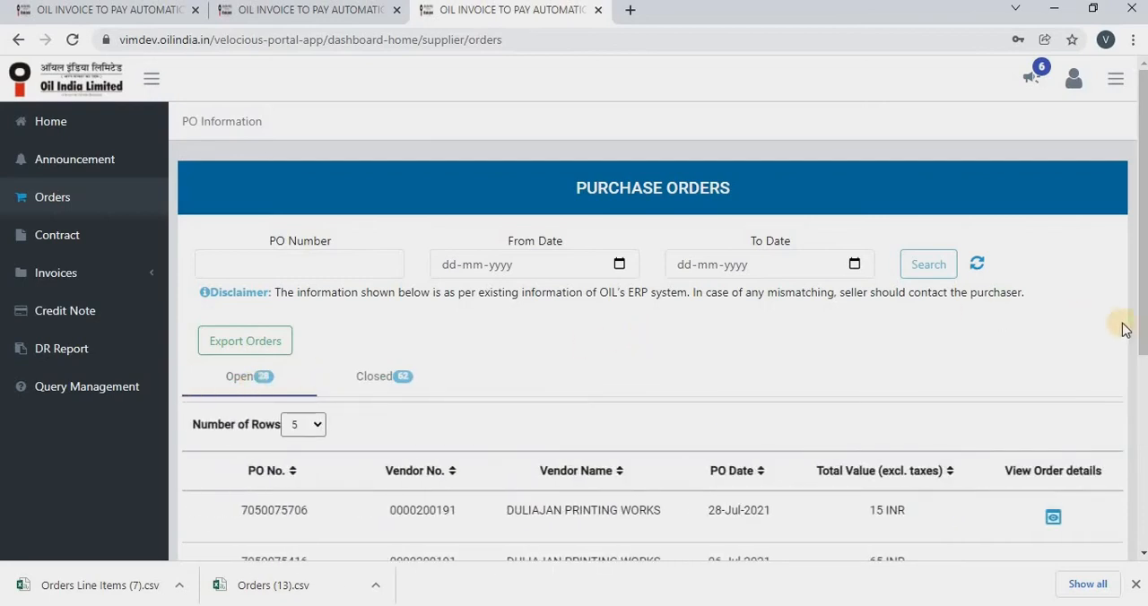
scroll(down, 3)
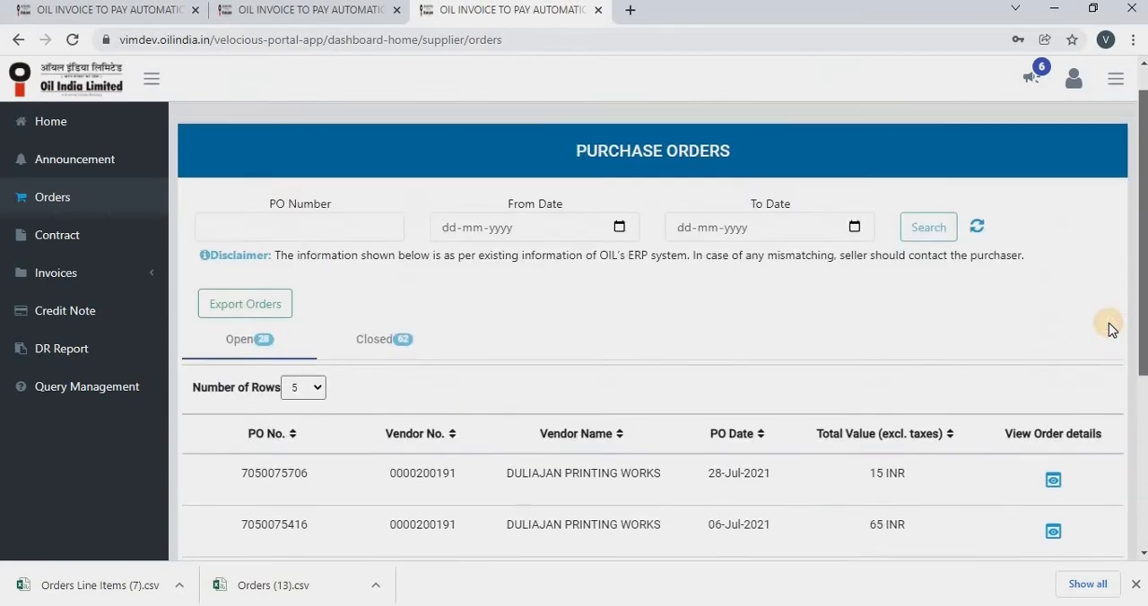
mouse_move(390, 346)
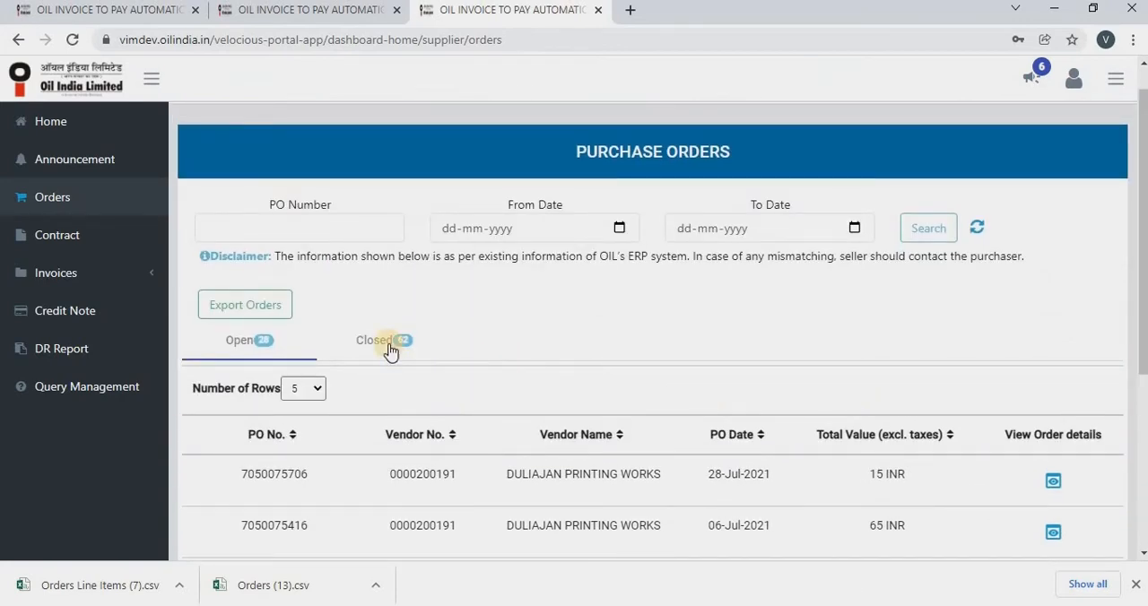
click(374, 340)
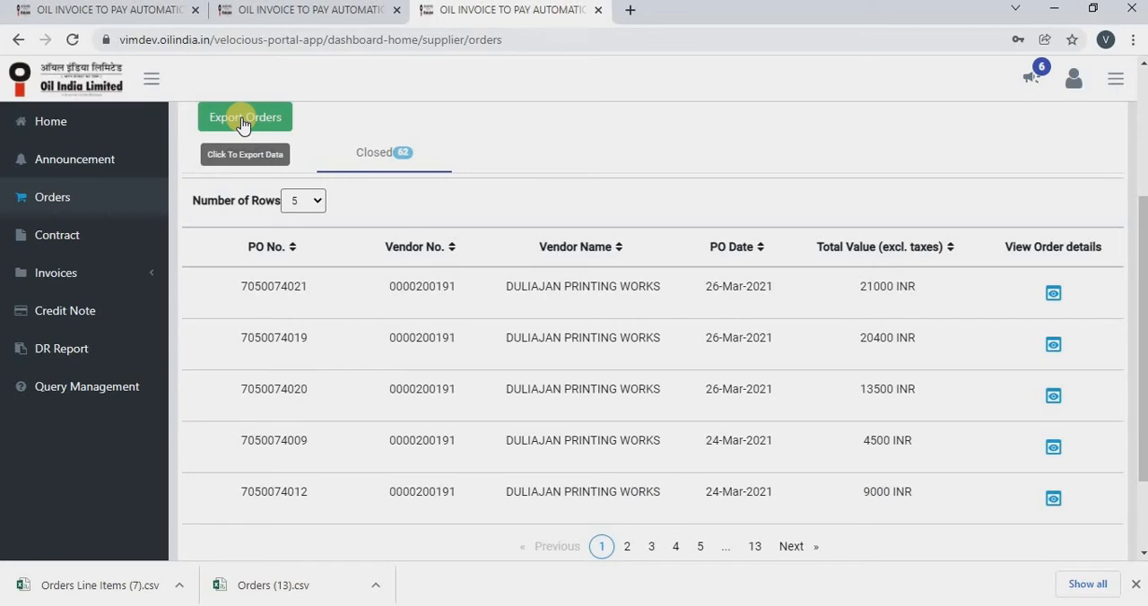
- Export the closed orders to new Orders and Orders Line Items CSV files
click(244, 117)
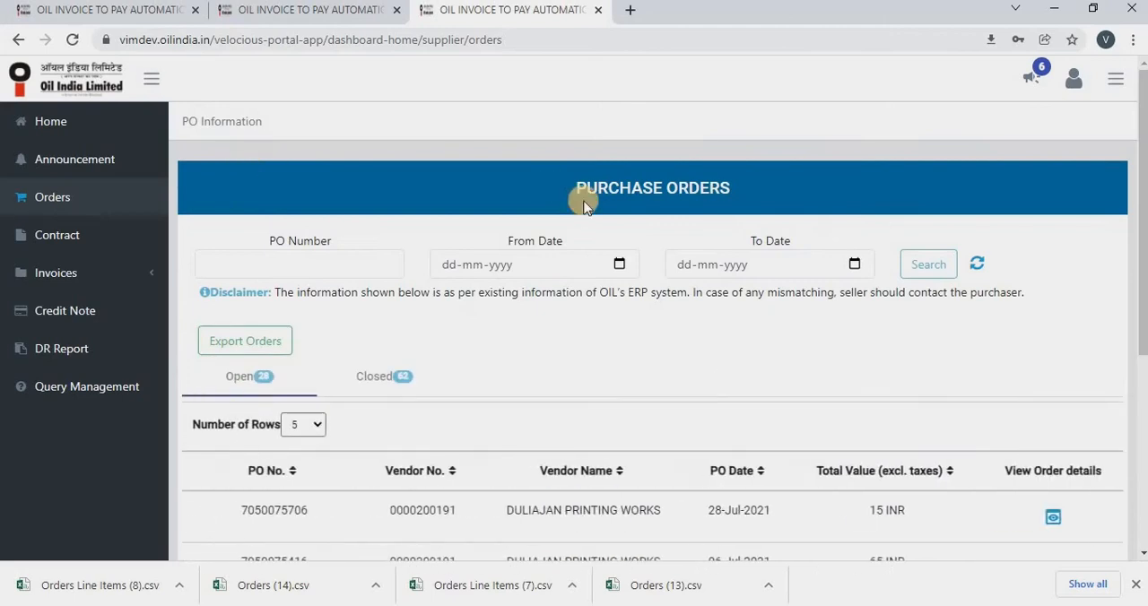
scroll(down, 3)
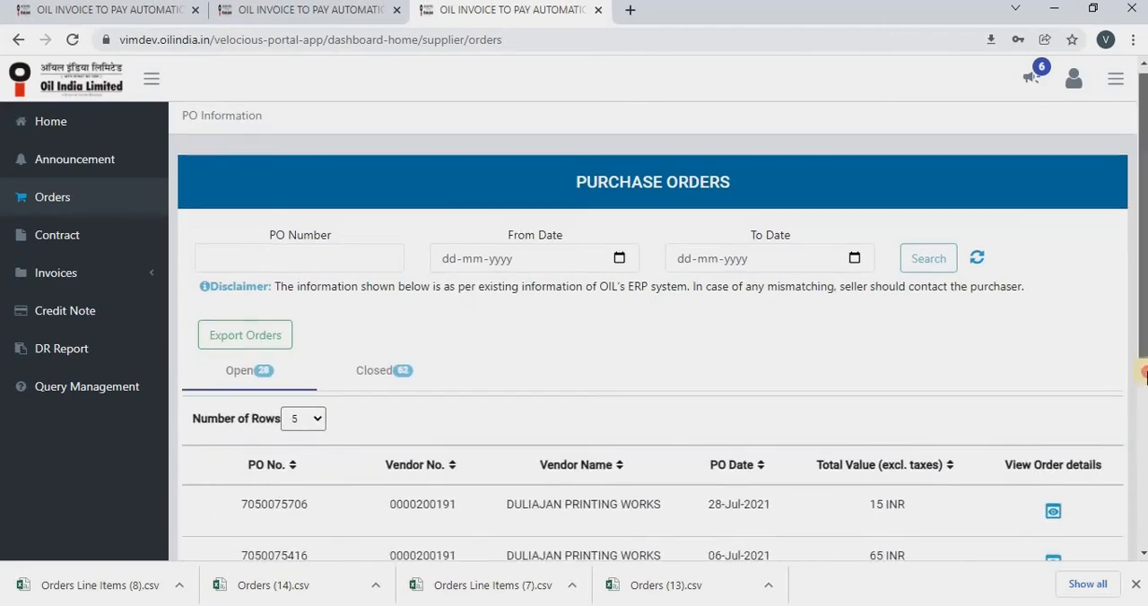
scroll(down, 3)
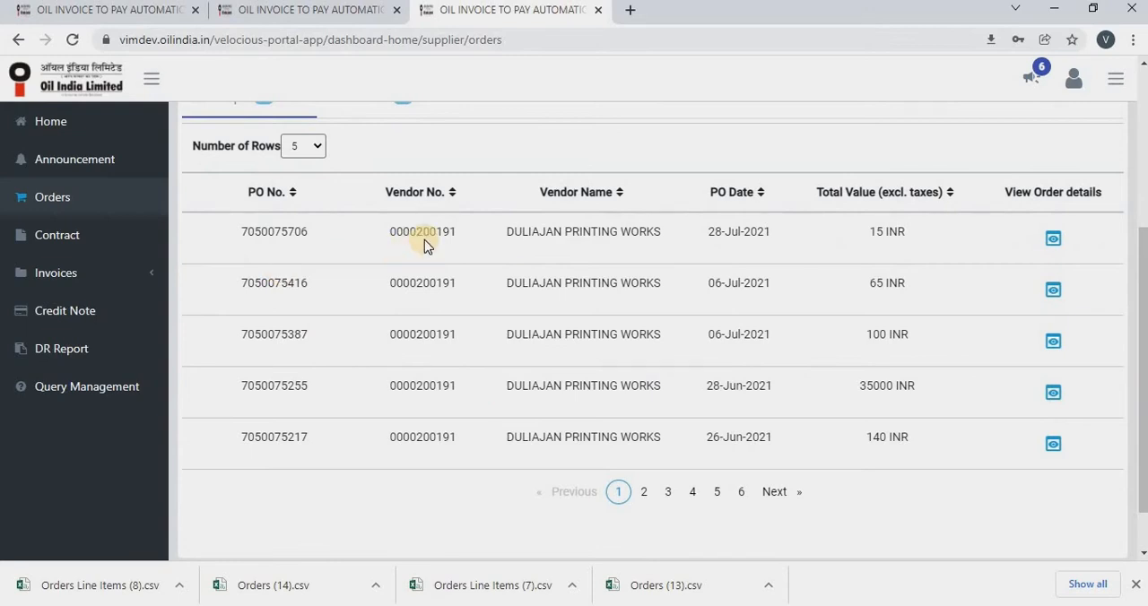
mouse_move(711, 232)
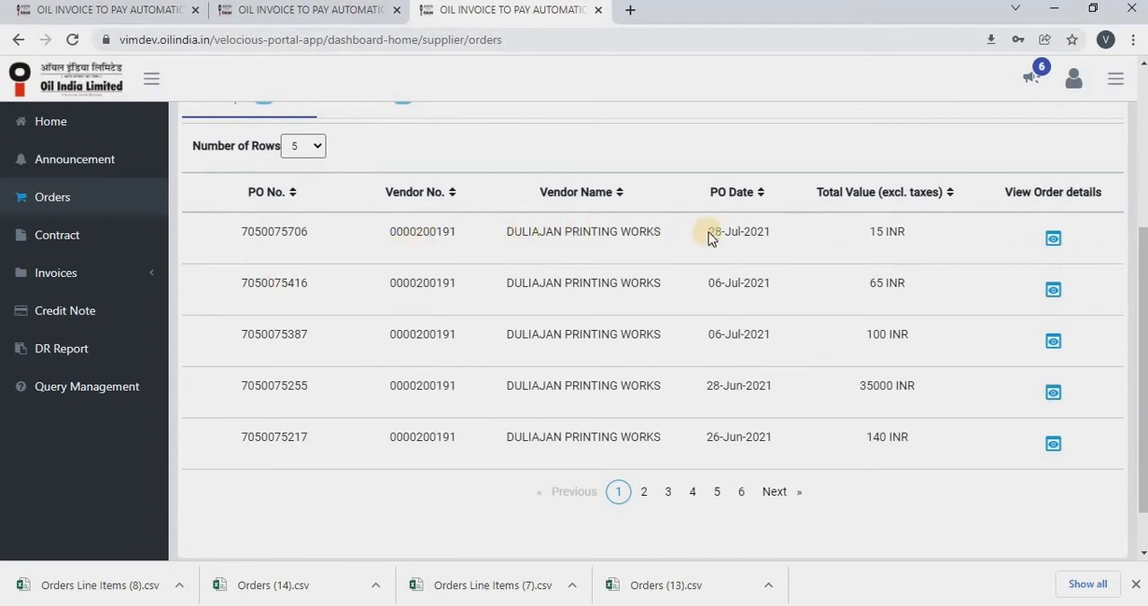
mouse_move(858, 198)
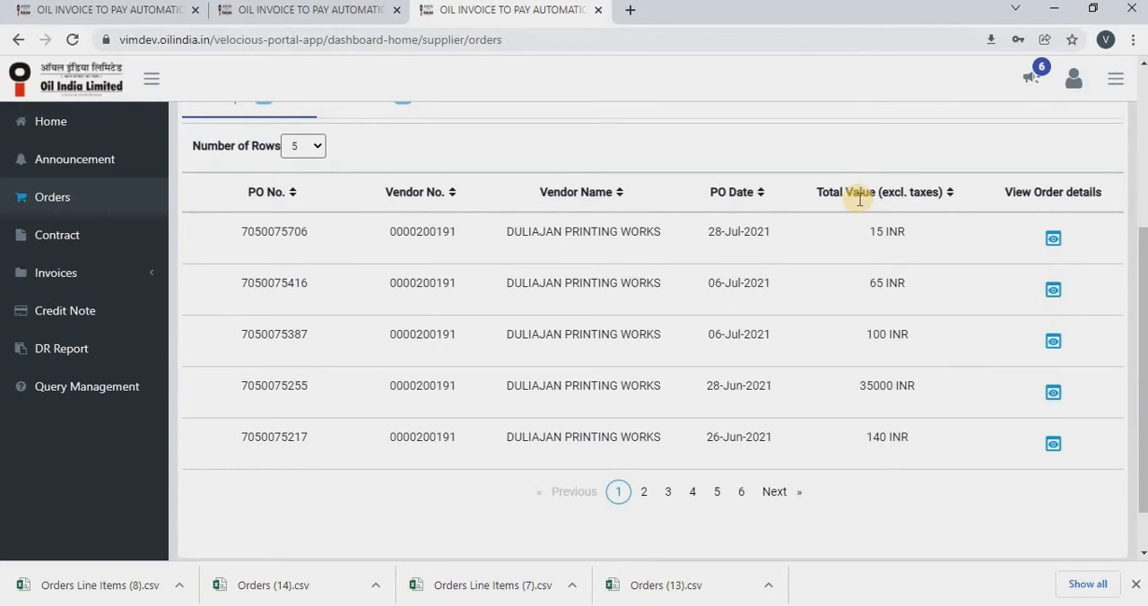
mouse_move(1013, 207)
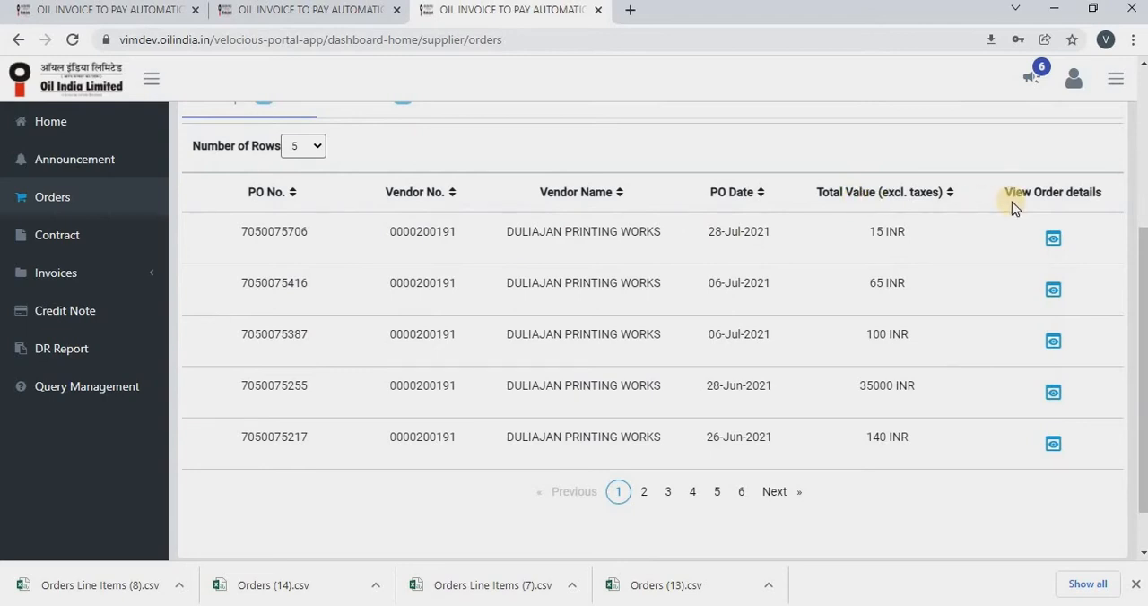
mouse_move(1024, 198)
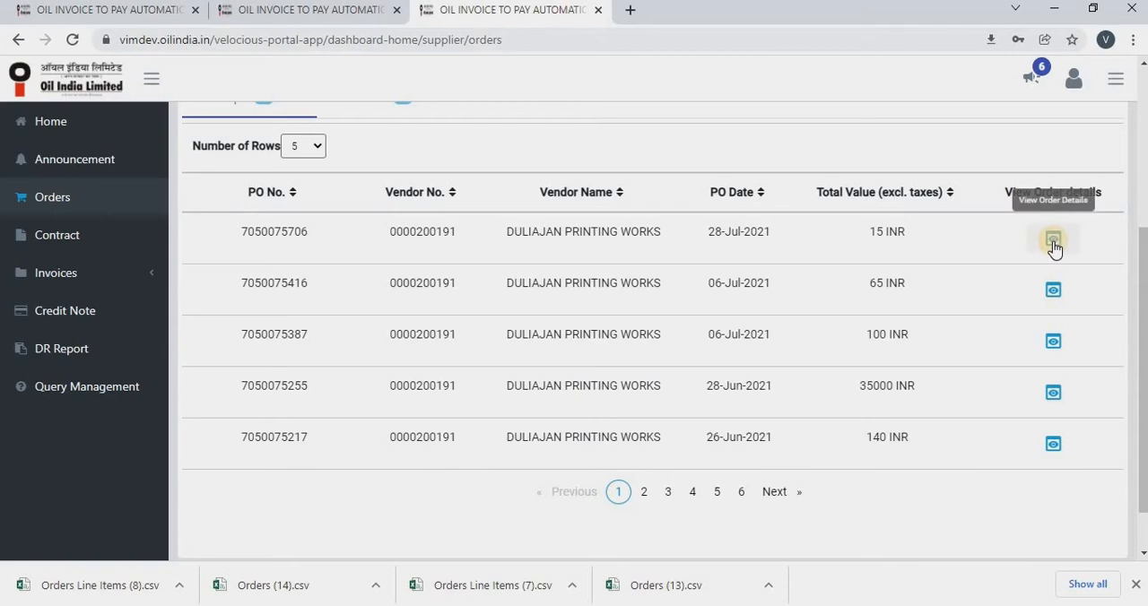
click(1052, 238)
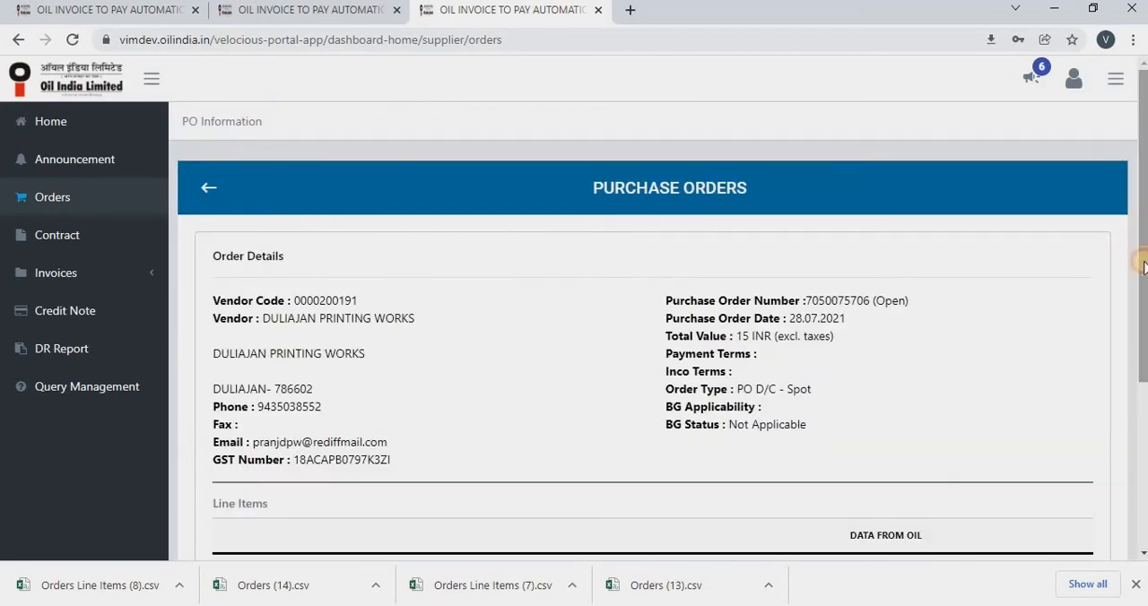
scroll(down, 3)
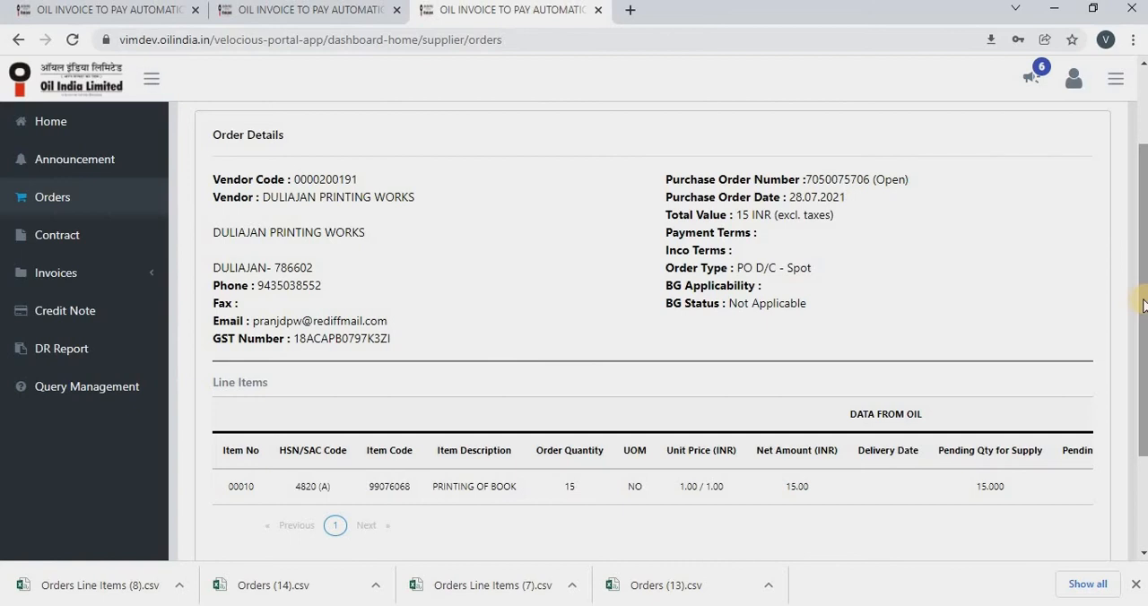
scroll(down, 3)
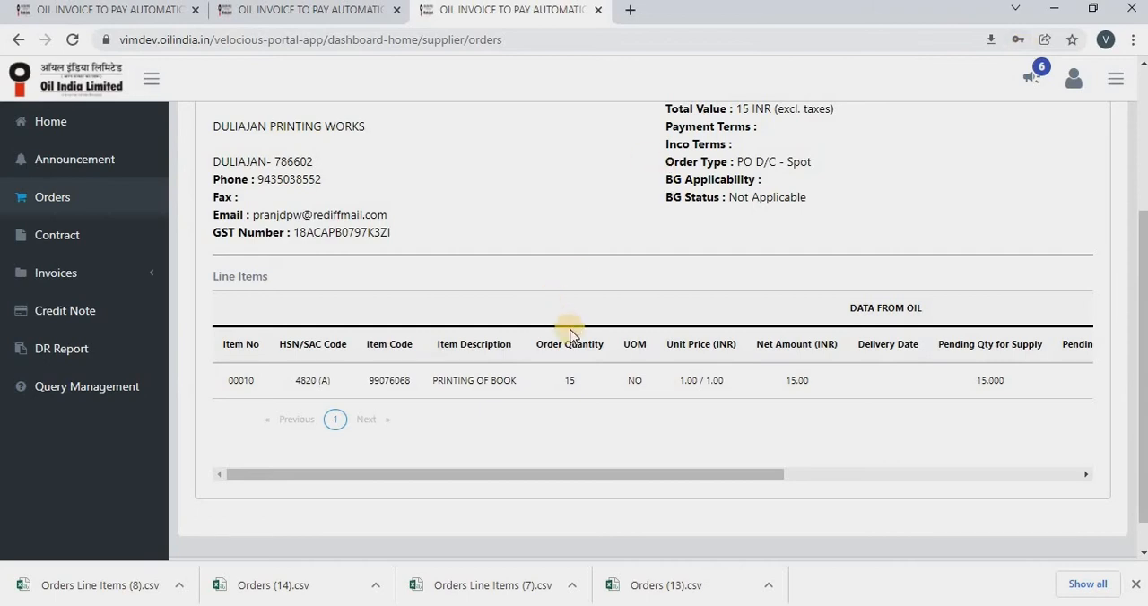
mouse_move(652, 348)
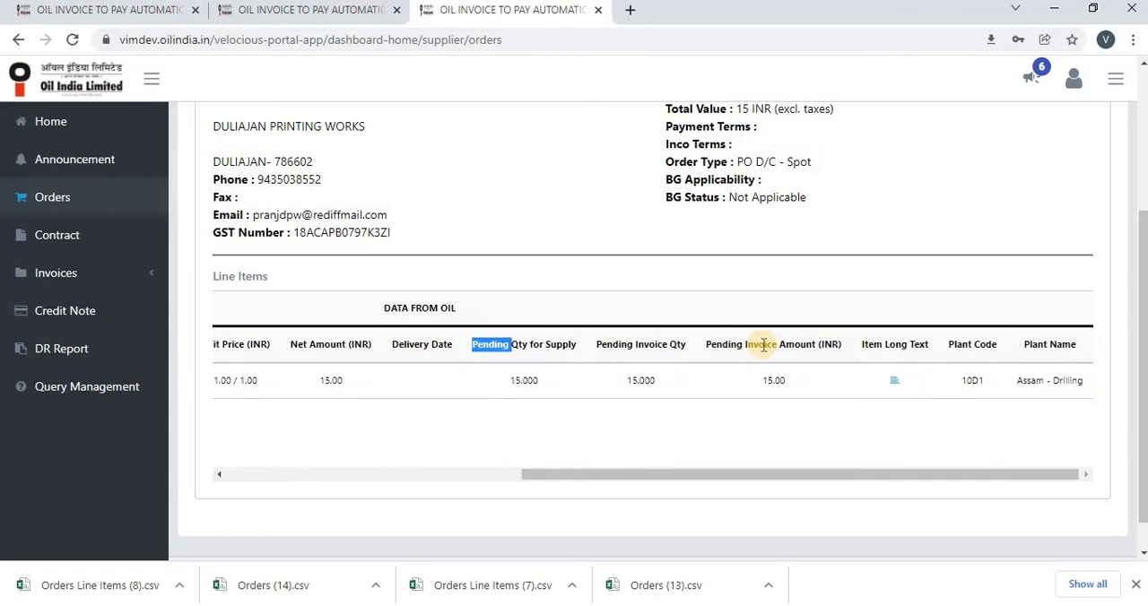
mouse_move(892, 374)
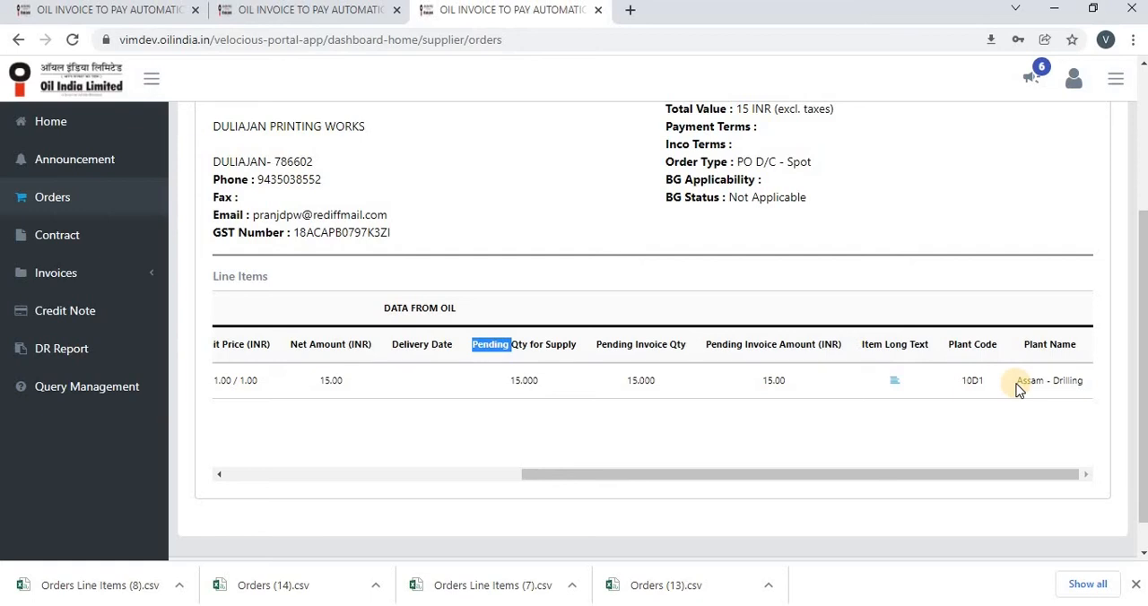
mouse_move(903, 397)
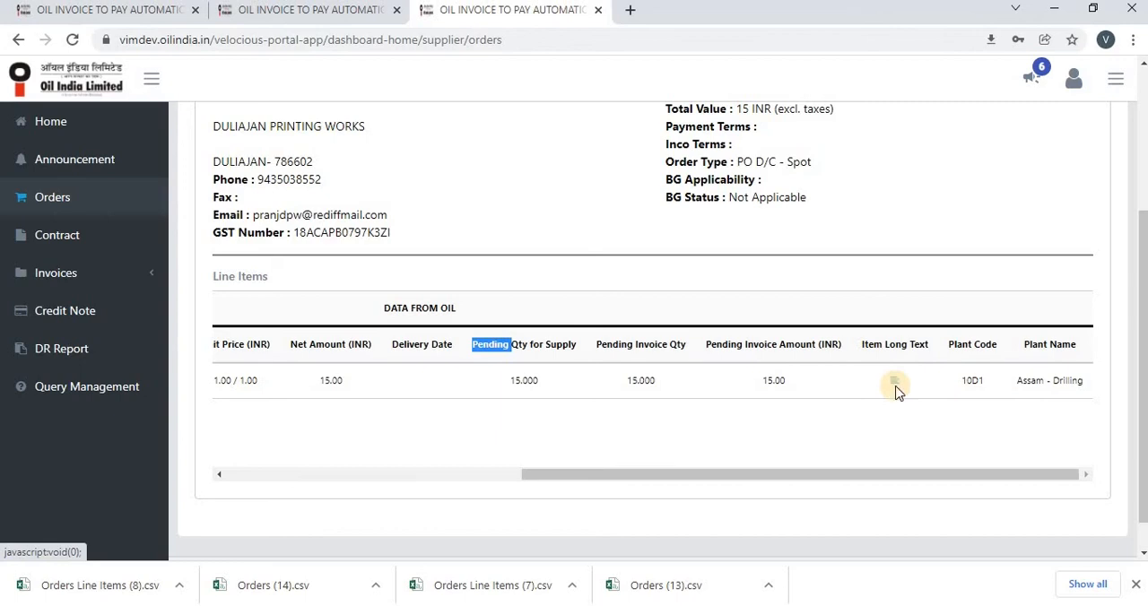
click(894, 381)
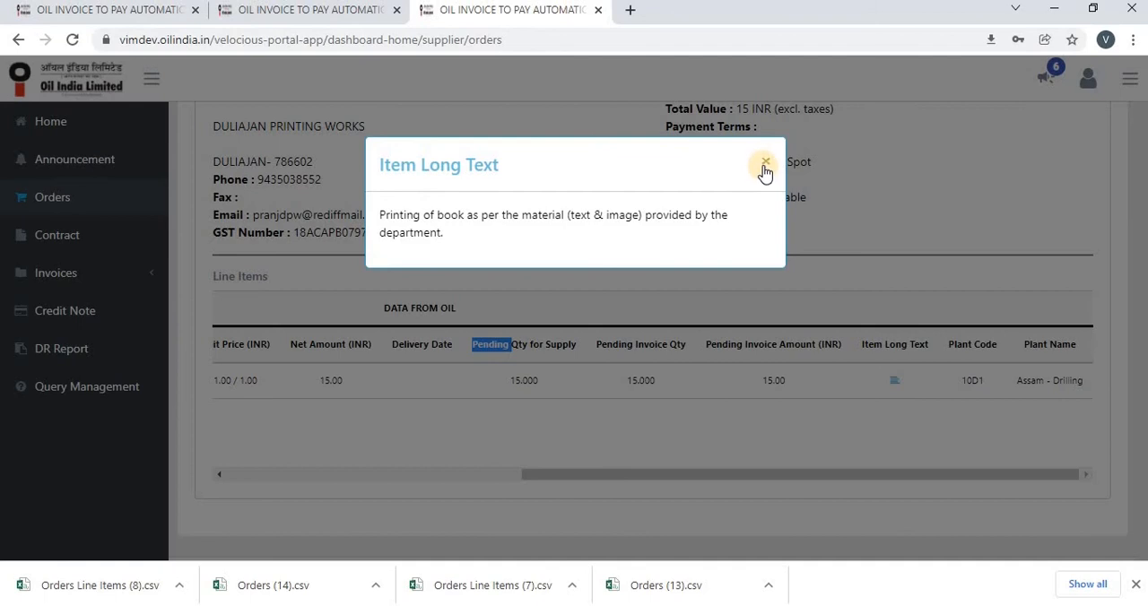
click(765, 164)
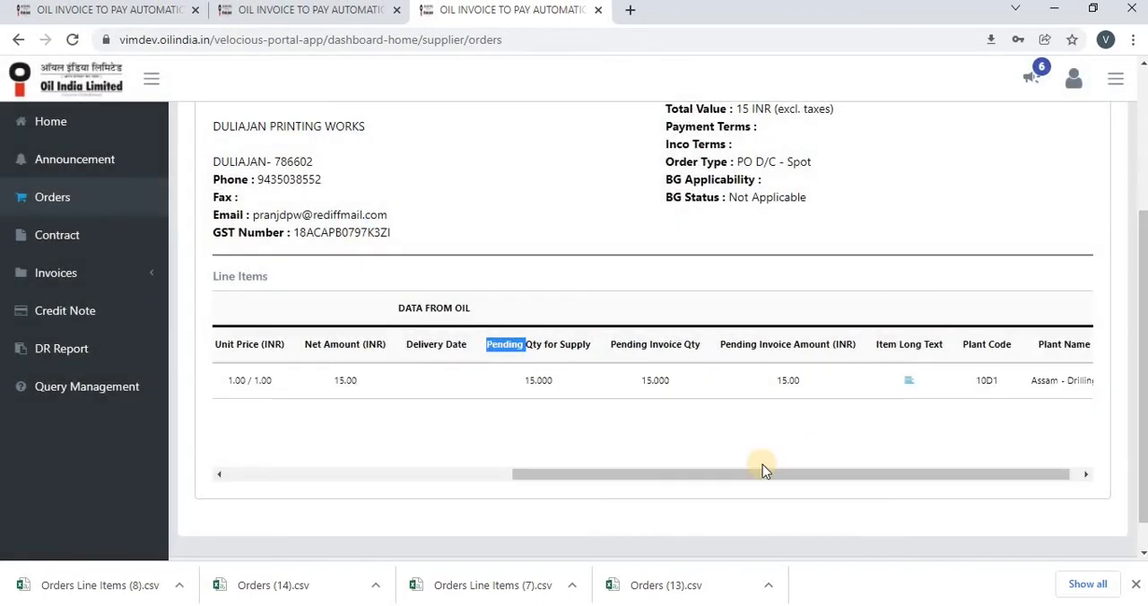
mouse_move(1059, 421)
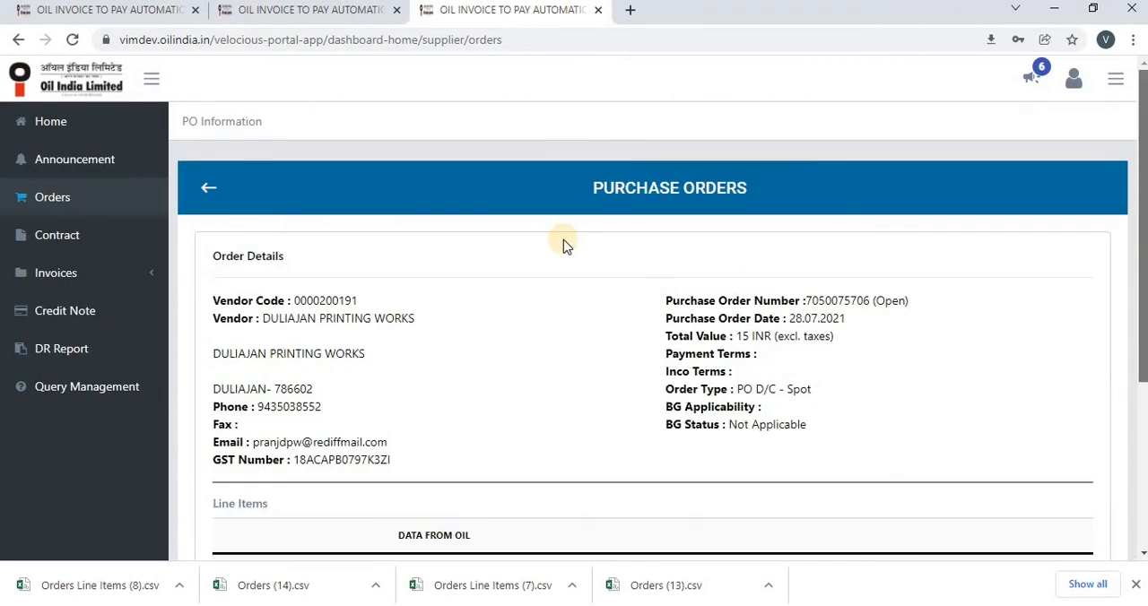
mouse_move(208, 187)
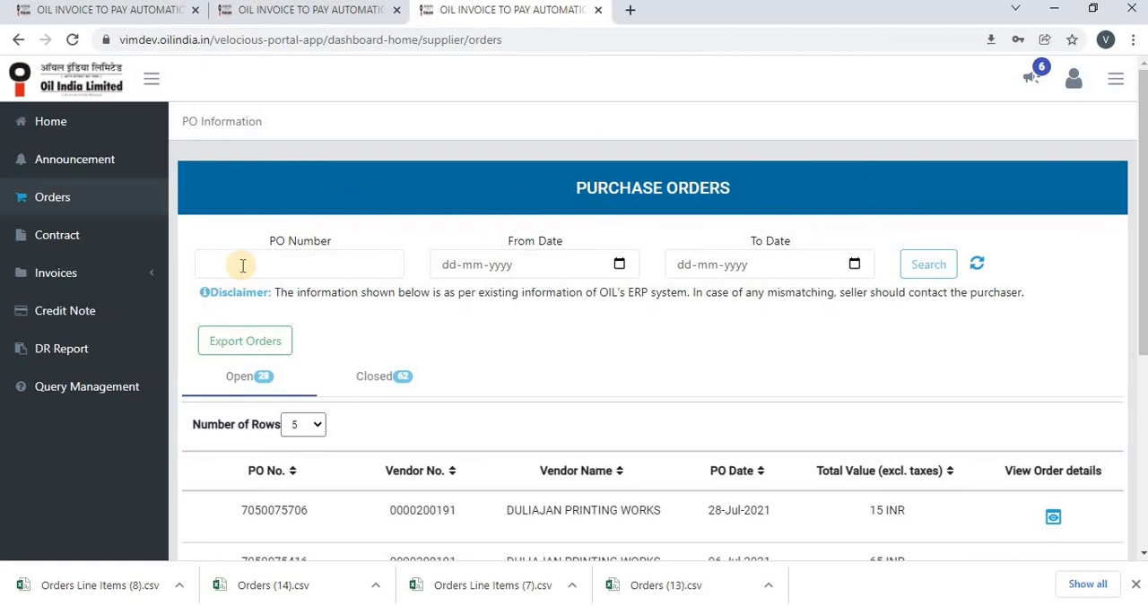
text(7)
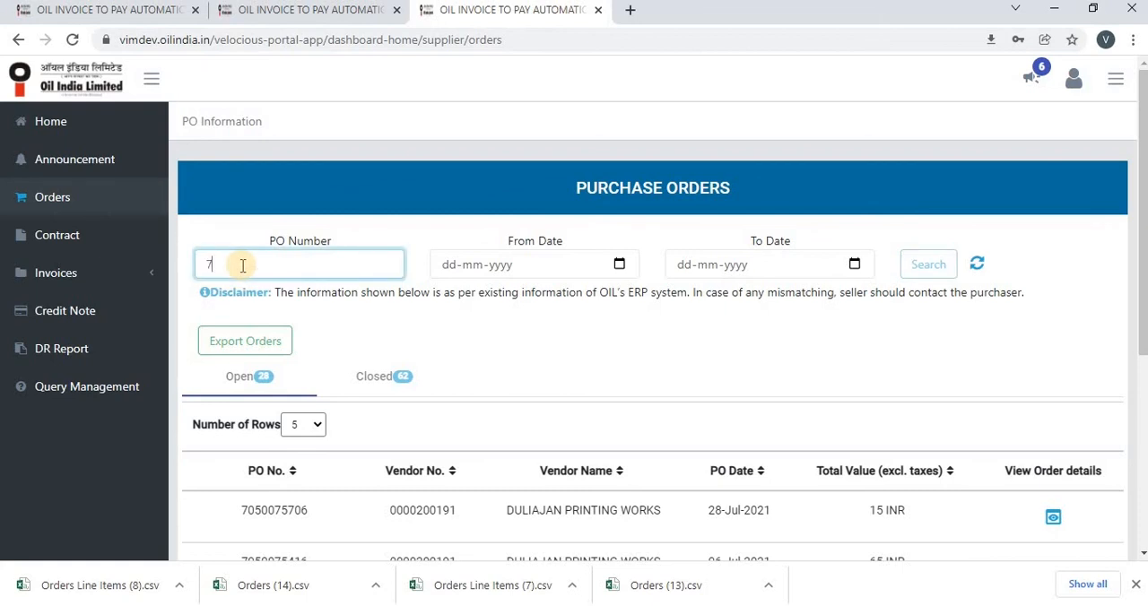
text(050075)
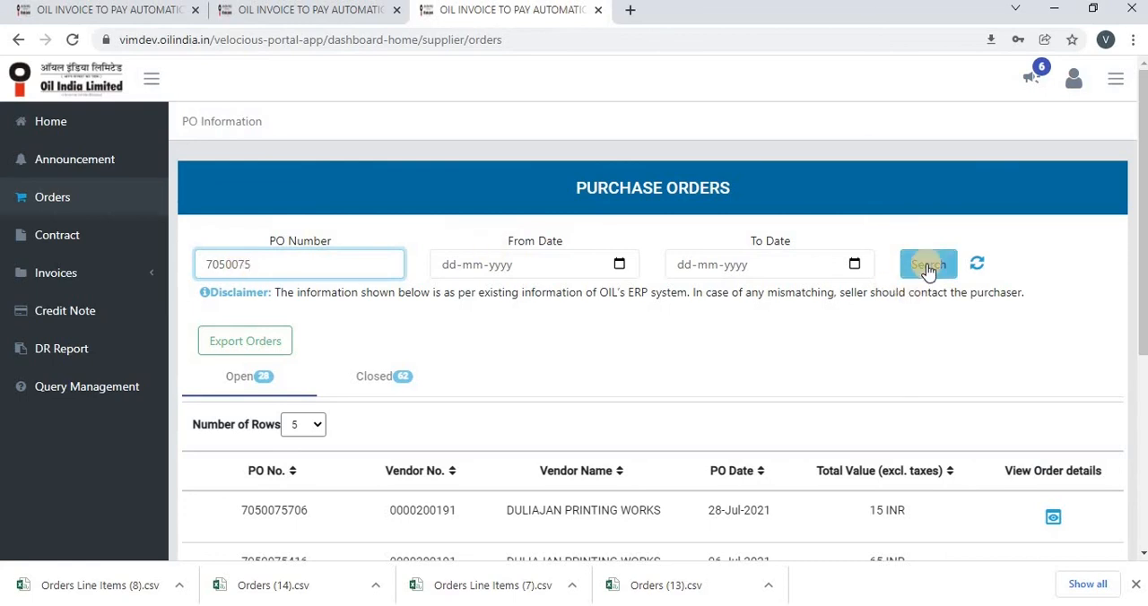
click(928, 264)
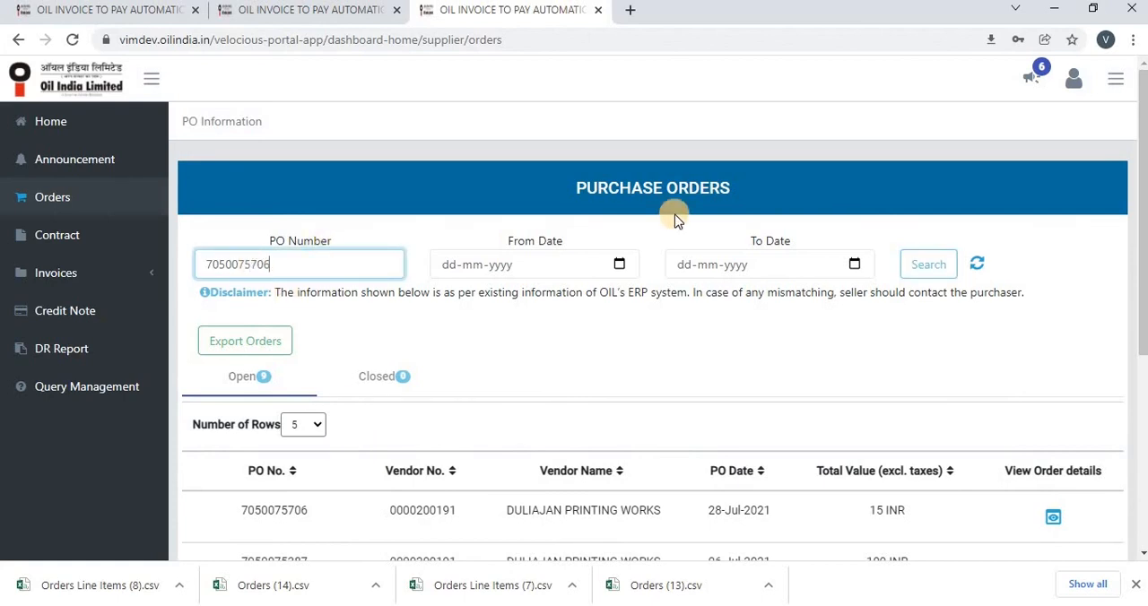
click(928, 263)
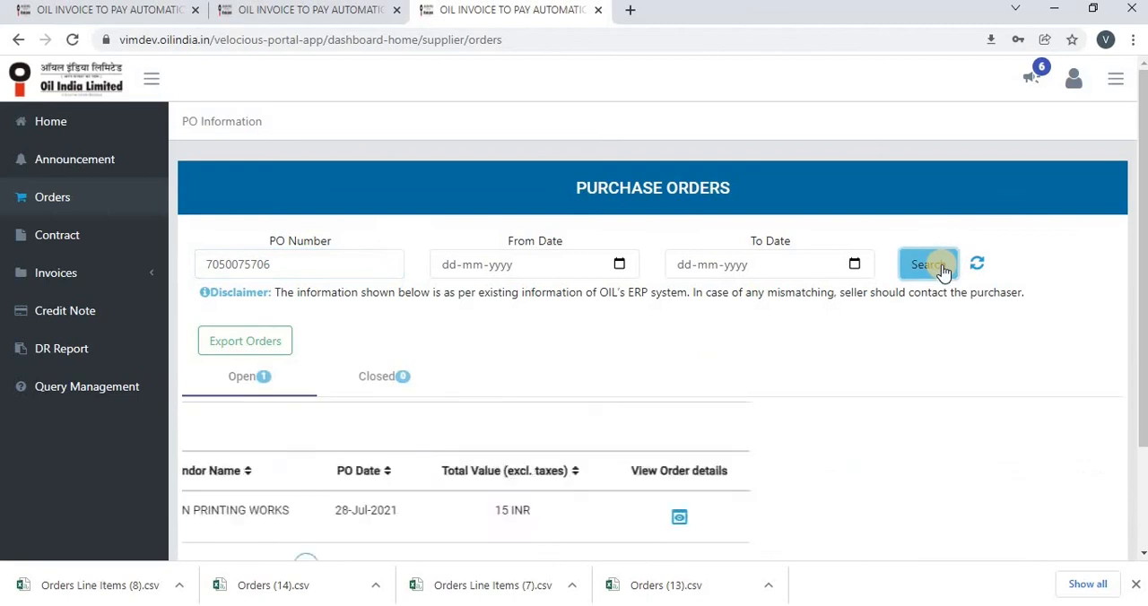
click(929, 264)
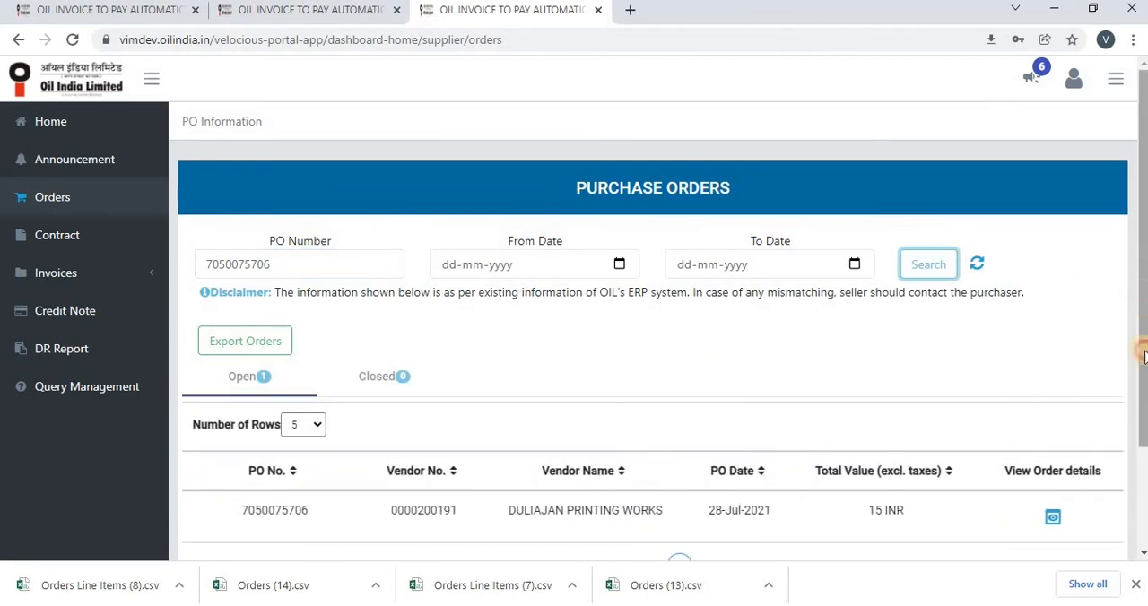
scroll(down, 3)
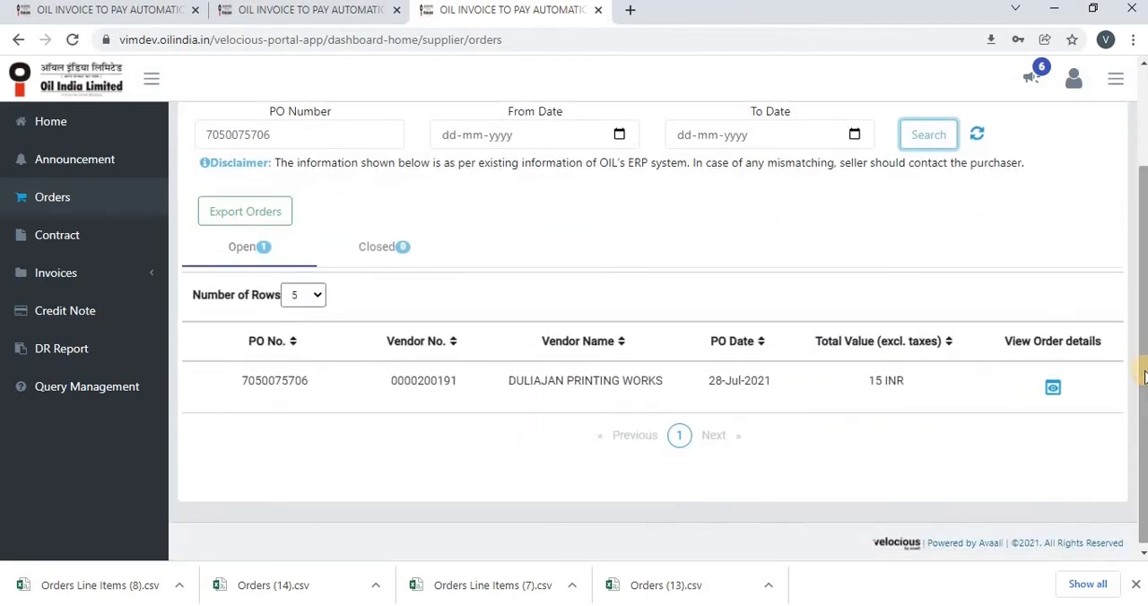